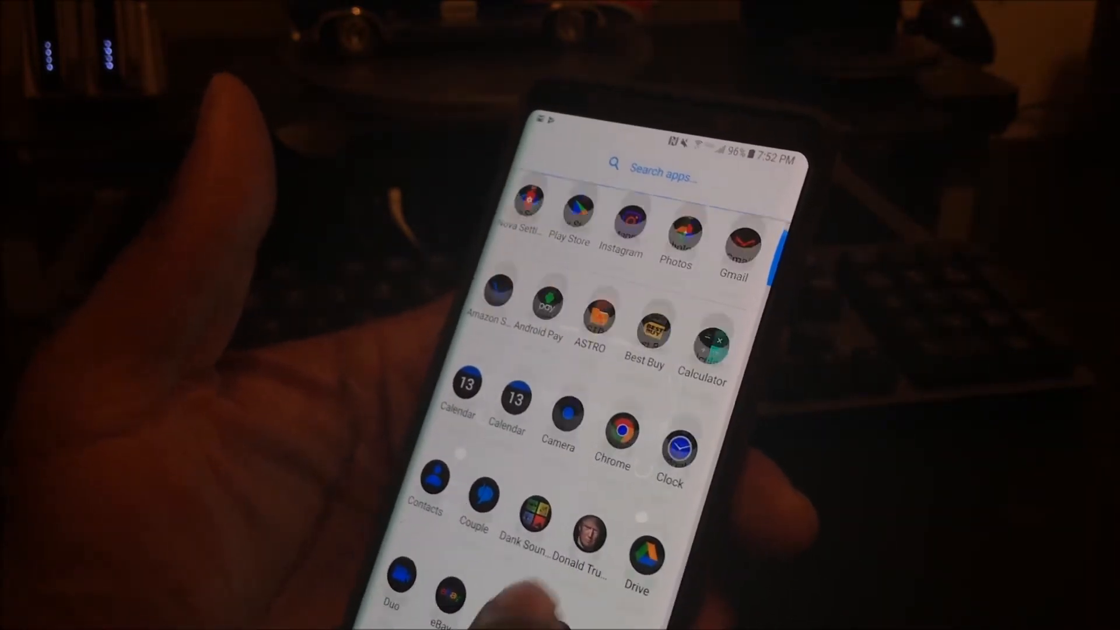
Find Walloid among the last apps in the drawer and launch it
scroll(down, 3)
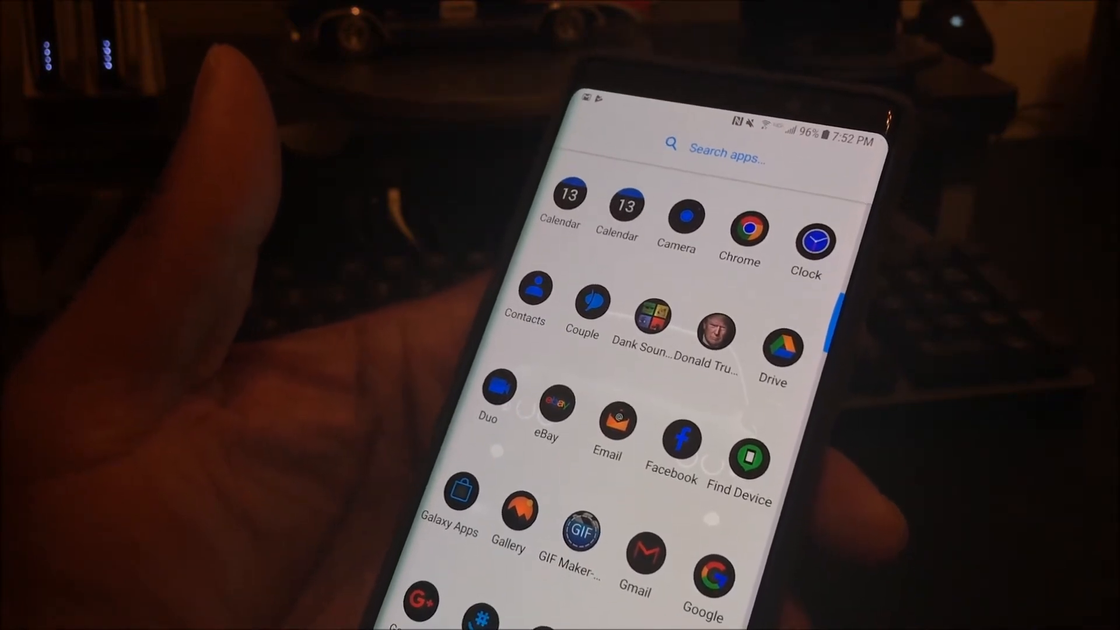
scroll(down, 3)
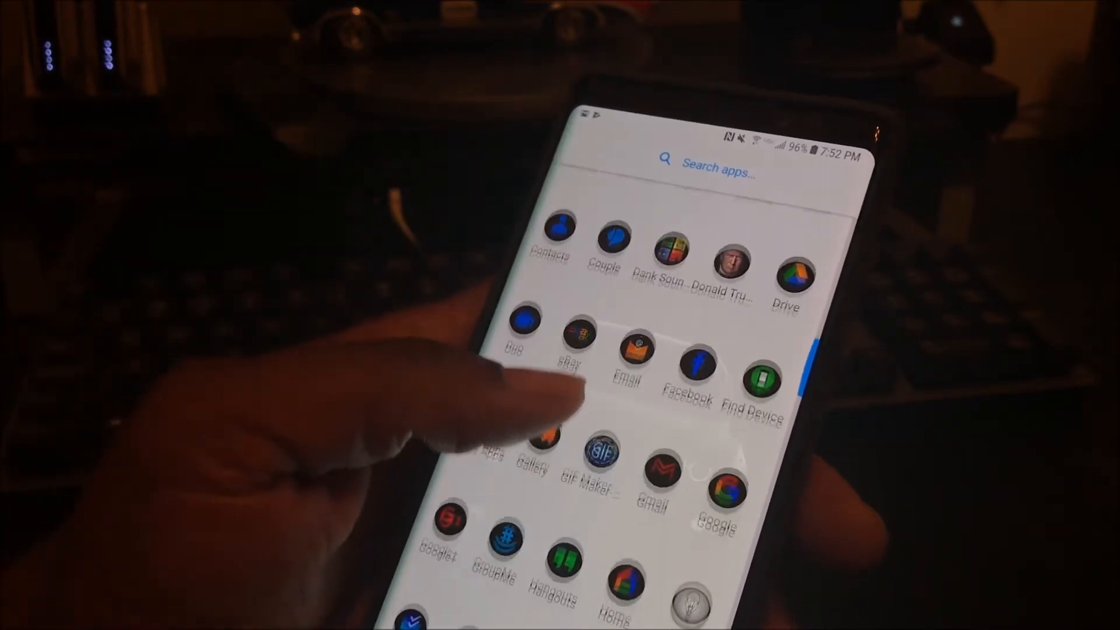
scroll(down, 3)
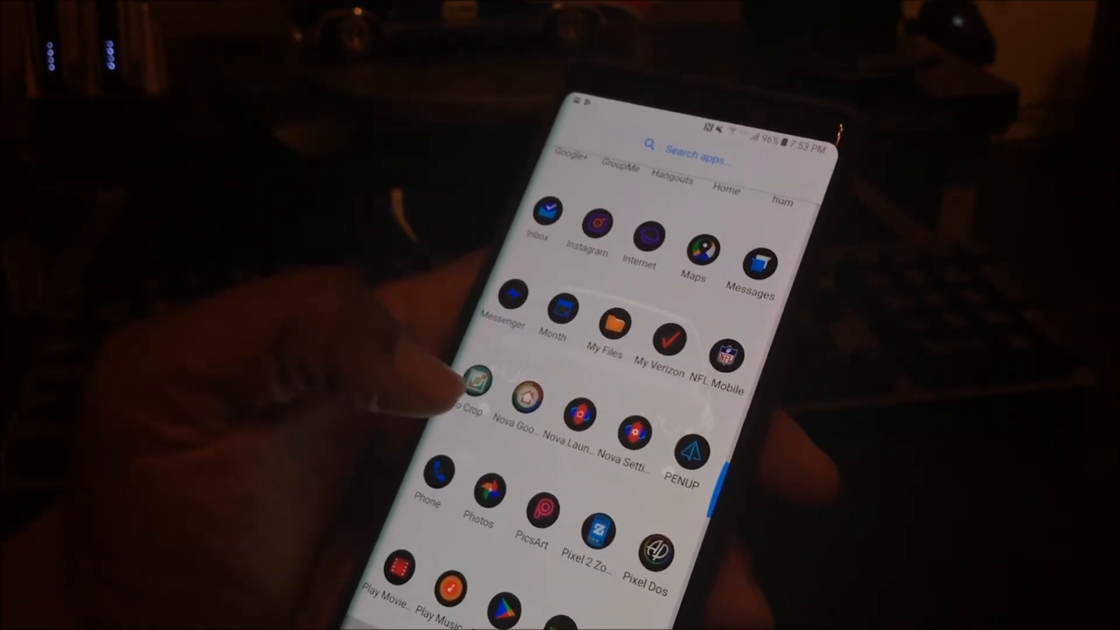
scroll(up, 3)
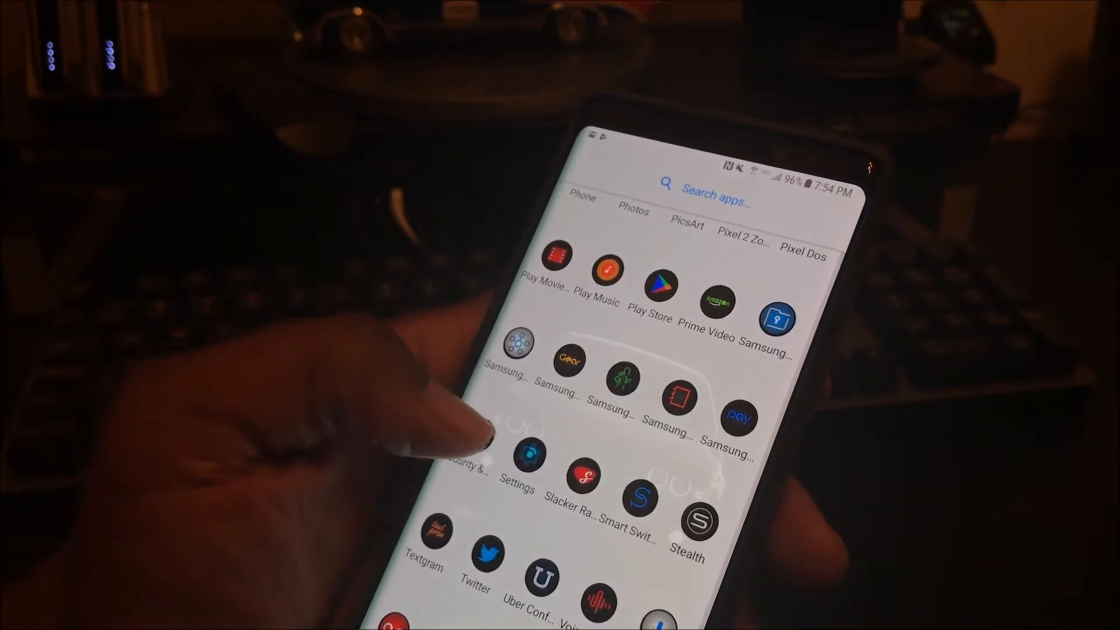
scroll(down, 3)
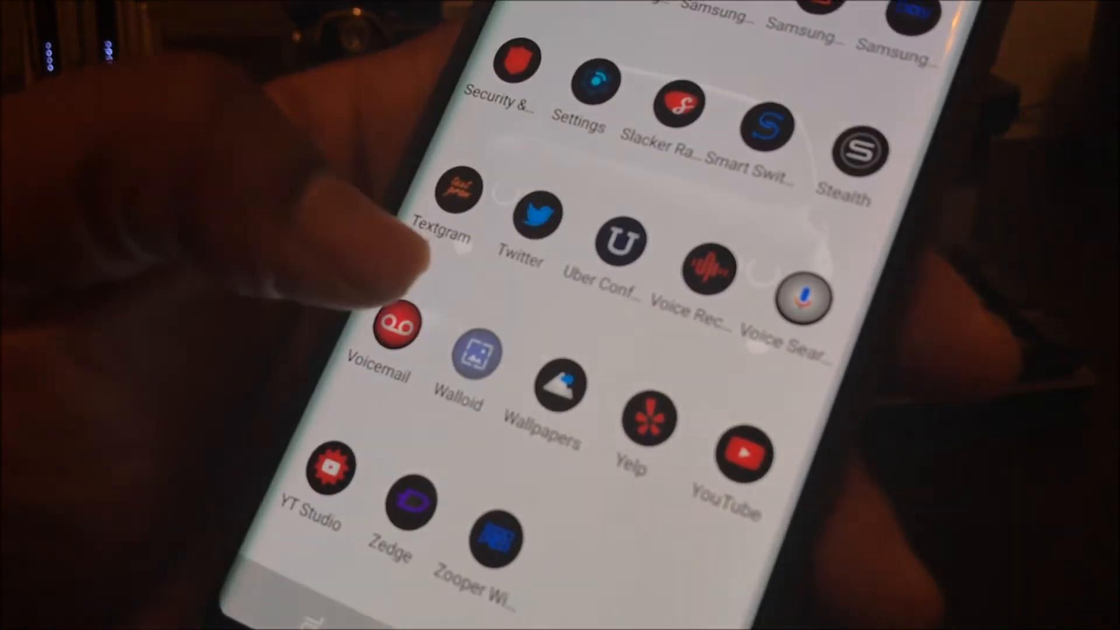
click(476, 360)
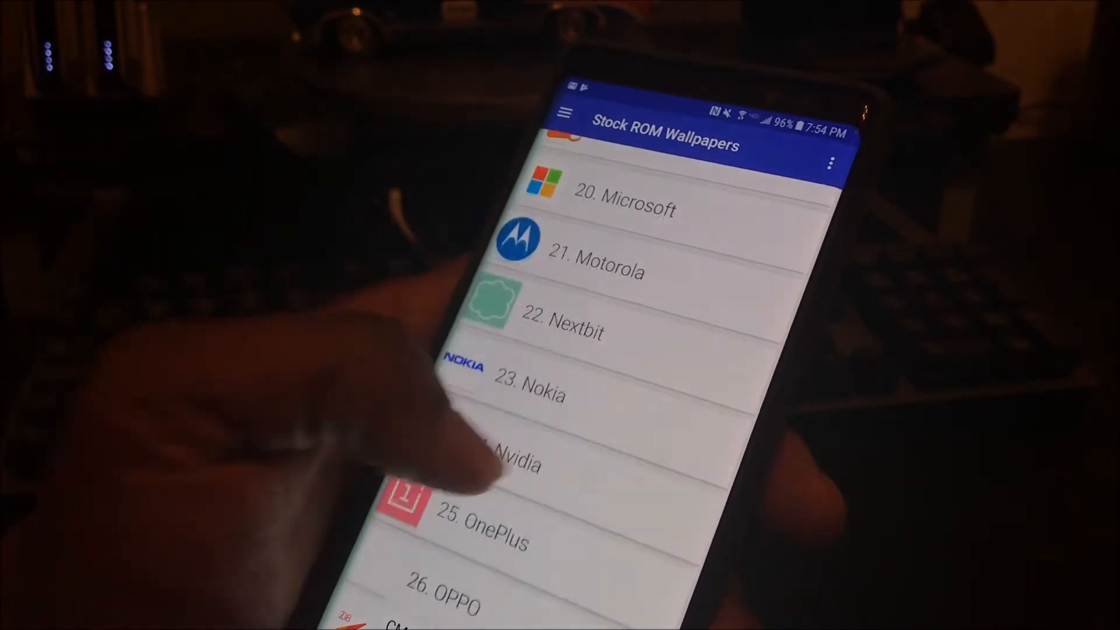
Open Google's stock wallpaper collection and browse the Pixel 2 wallpapers
scroll(down, 3)
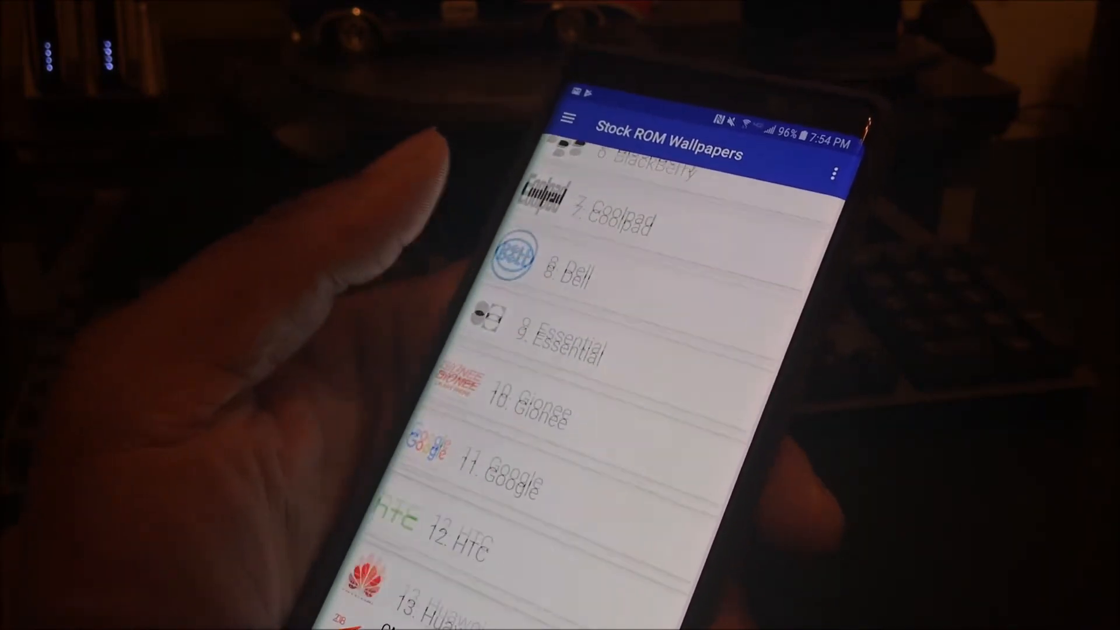
click(515, 472)
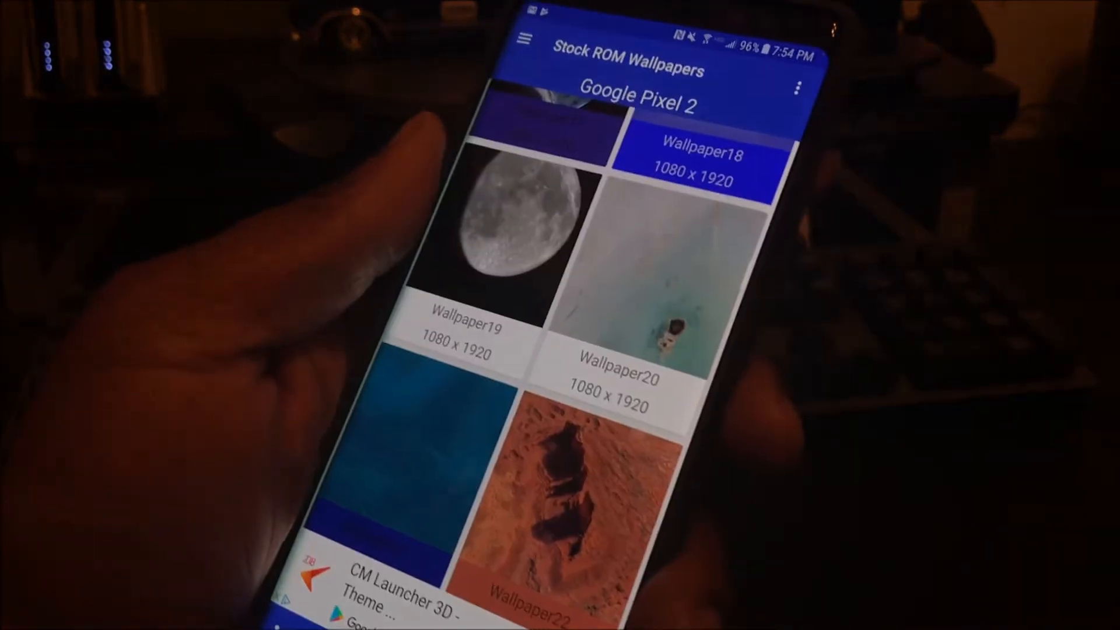
scroll(down, 3)
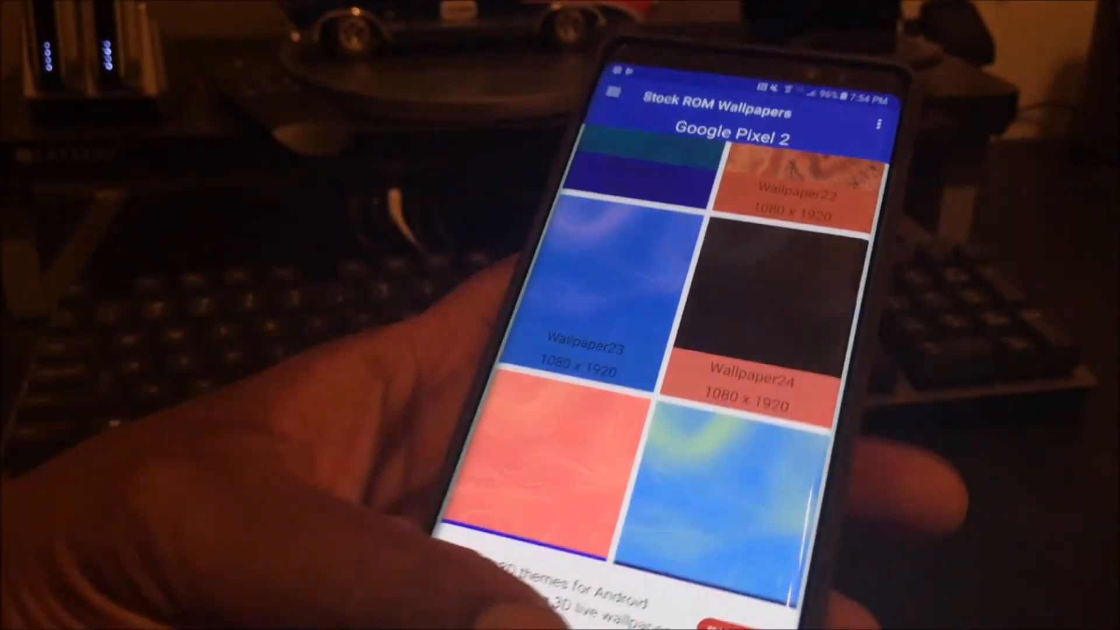